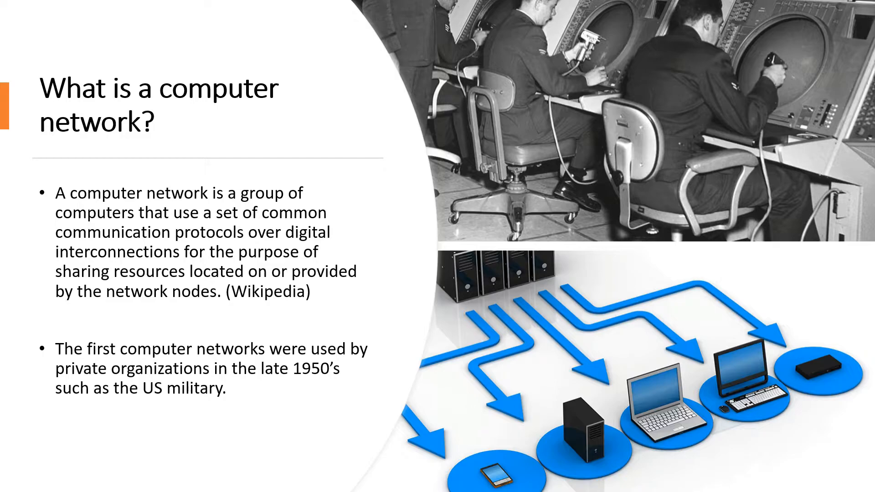
- Advance the show to the slide asking the main purpose of a computer network
{"action": "key", "text": "right"}
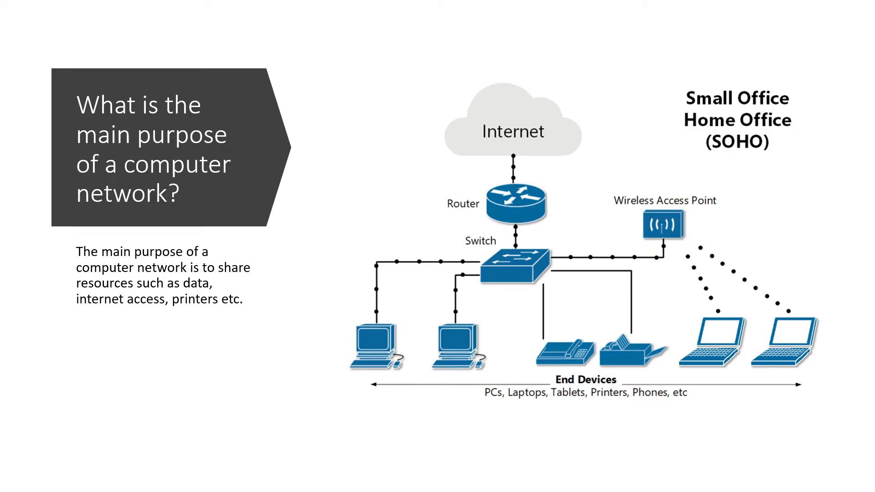
- Move the show on to the WANs slide with the head office and four offices diagram
{"action": "left_click_drag", "start_coordinate": [228, 425], "coordinate": [339, 346]}
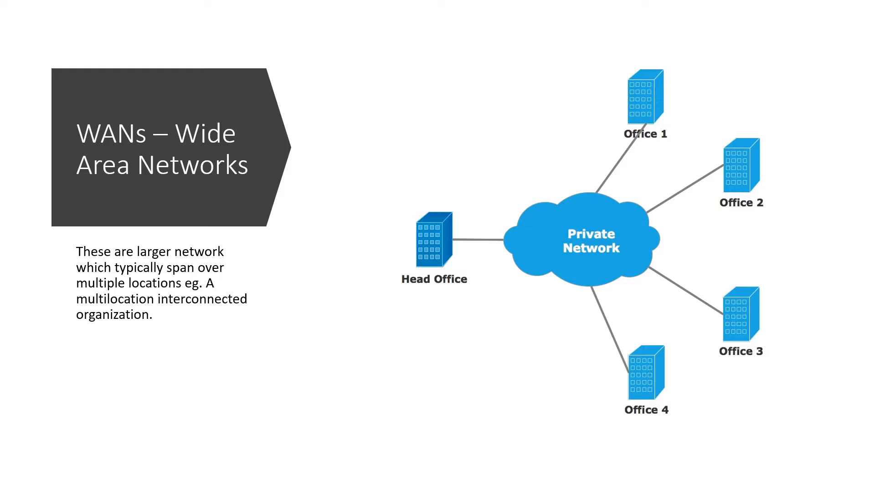
- Mark the WAN diagram in red pen: arrow at Head Office, dollar sign above Office 1, a stroke by the offices
{"action": "left_click_drag", "start_coordinate": [424, 393], "coordinate": [441, 301]}
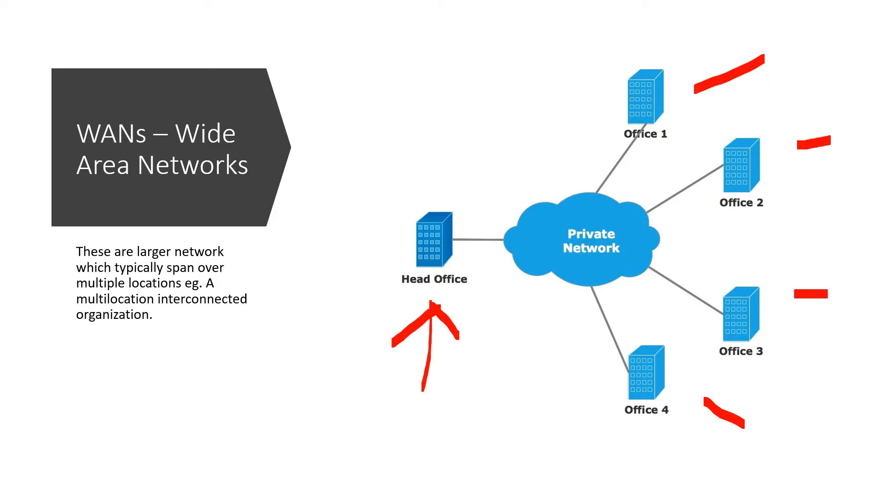
{"action": "left_click_drag", "start_coordinate": [558, 28], "coordinate": [536, 97]}
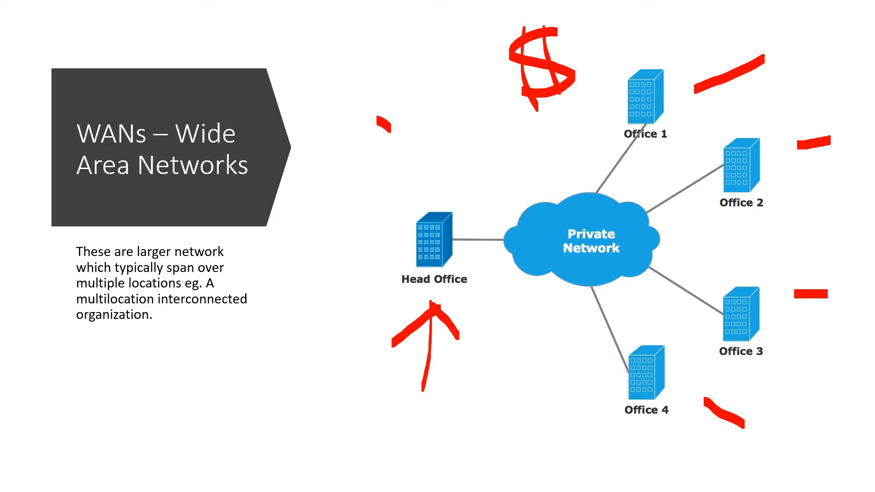
{"action": "left_click_drag", "start_coordinate": [391, 126], "coordinate": [432, 195]}
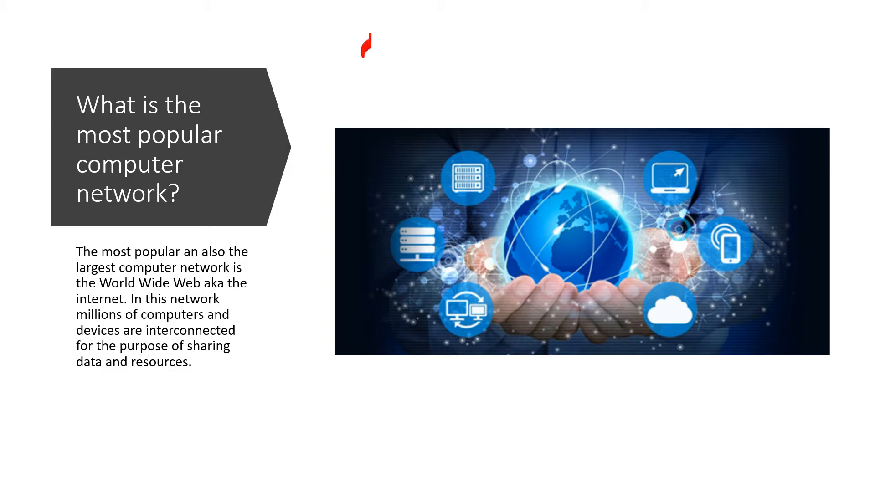
- Sketch in red a stick figure, a rightward line and a box outline above the internet picture
{"action": "left_click_drag", "start_coordinate": [365, 42], "coordinate": [385, 120]}
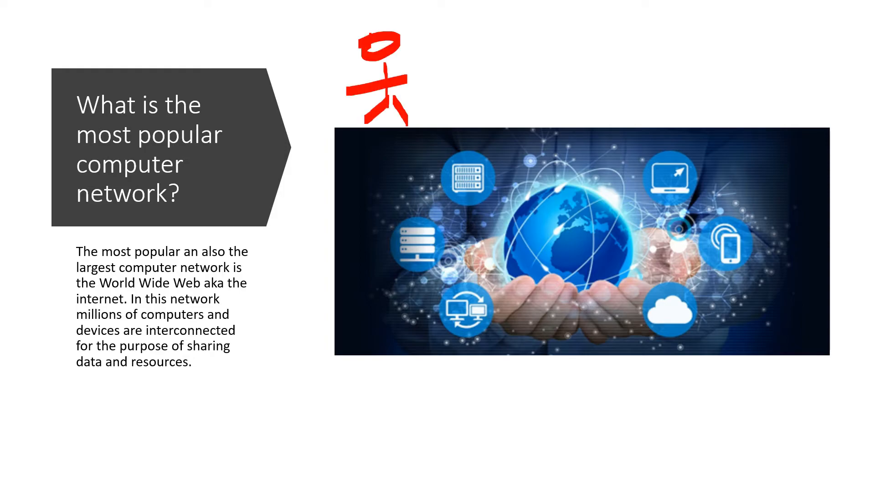
{"action": "left_click_drag", "start_coordinate": [454, 65], "coordinate": [655, 75]}
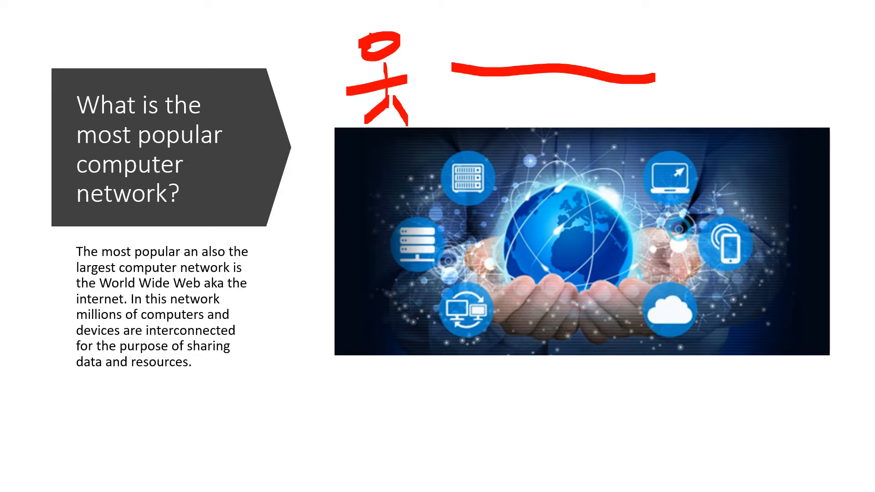
{"action": "left_click_drag", "start_coordinate": [670, 28], "coordinate": [854, 100]}
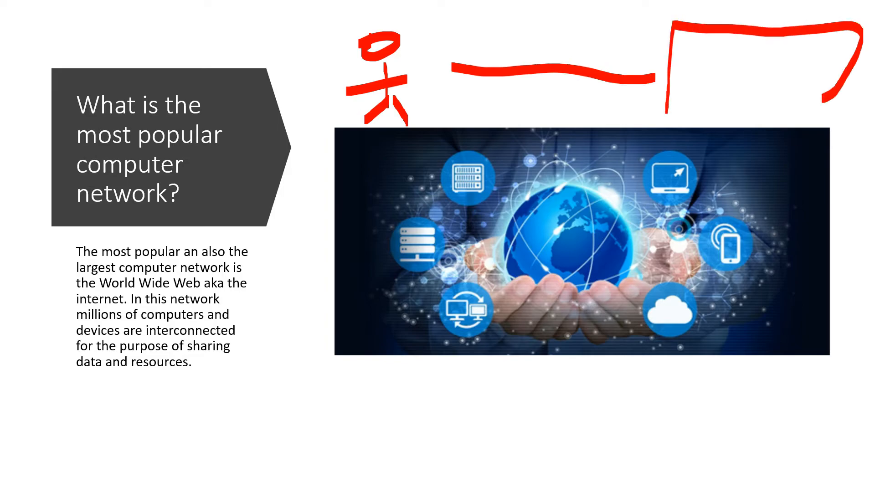
{"action": "left_click_drag", "start_coordinate": [675, 56], "coordinate": [720, 106]}
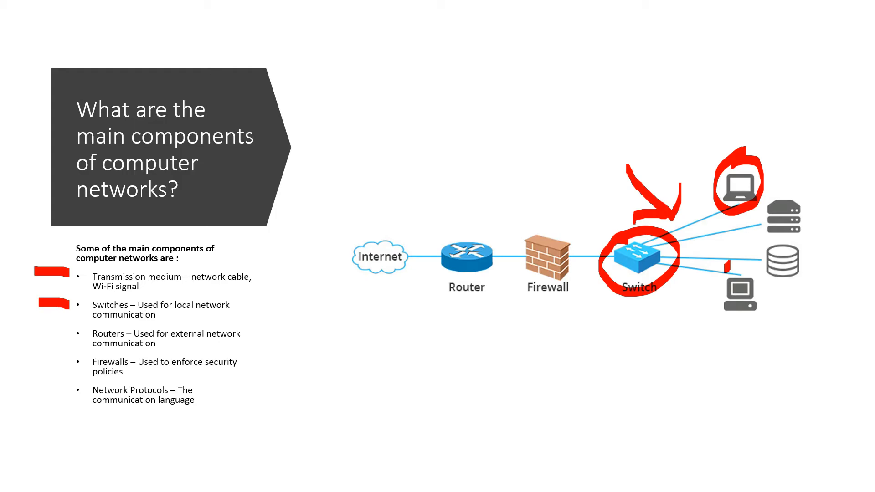
- Draw a red arrow at the switch and circle the router in the components diagram
{"action": "left_click_drag", "start_coordinate": [725, 273], "coordinate": [742, 318]}
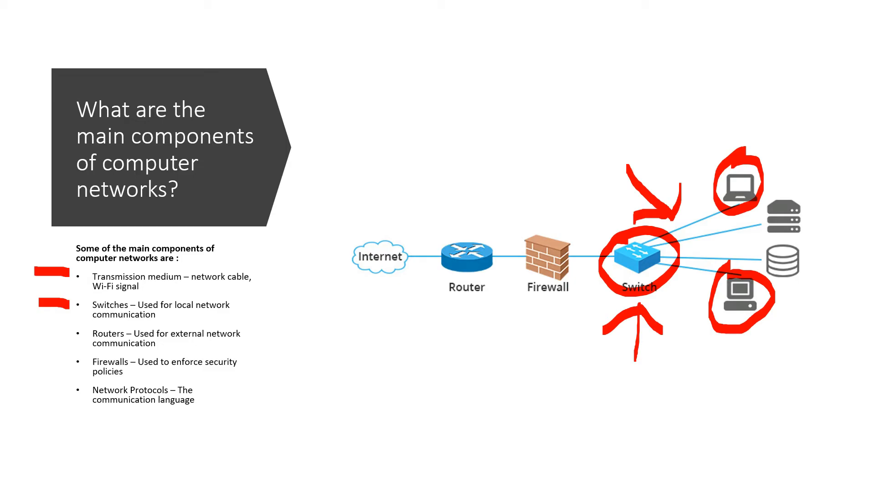
{"action": "left_click_drag", "start_coordinate": [34, 333], "coordinate": [71, 333]}
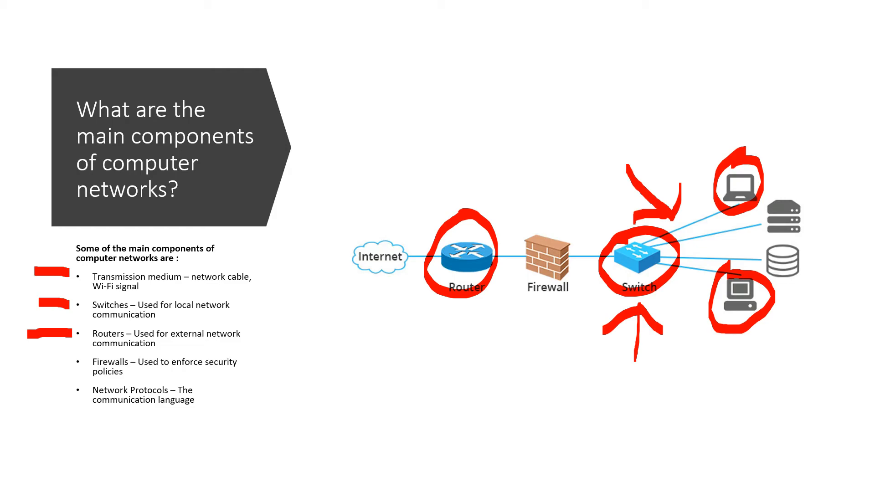
- Ring the switch and its devices as the LAN group, write WAN above the Internet ring, and arrow up at the router
{"action": "left_click_drag", "start_coordinate": [585, 87], "coordinate": [589, 381]}
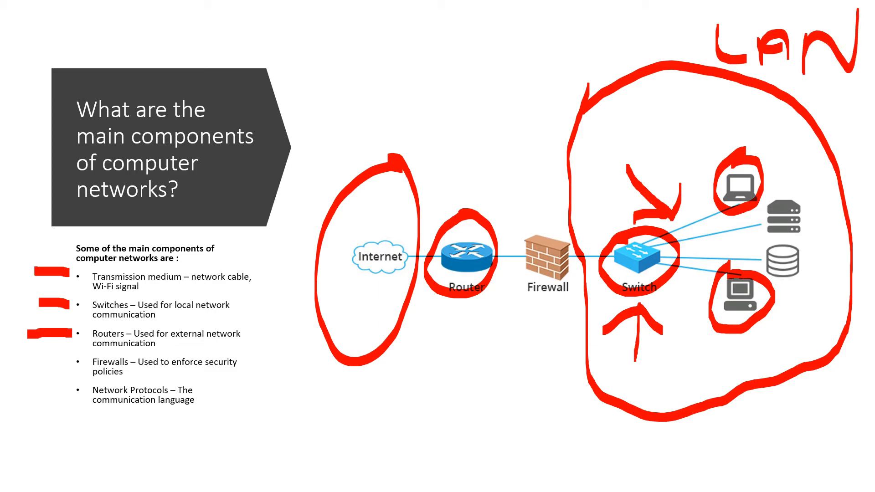
{"action": "left_click_drag", "start_coordinate": [321, 115], "coordinate": [323, 153]}
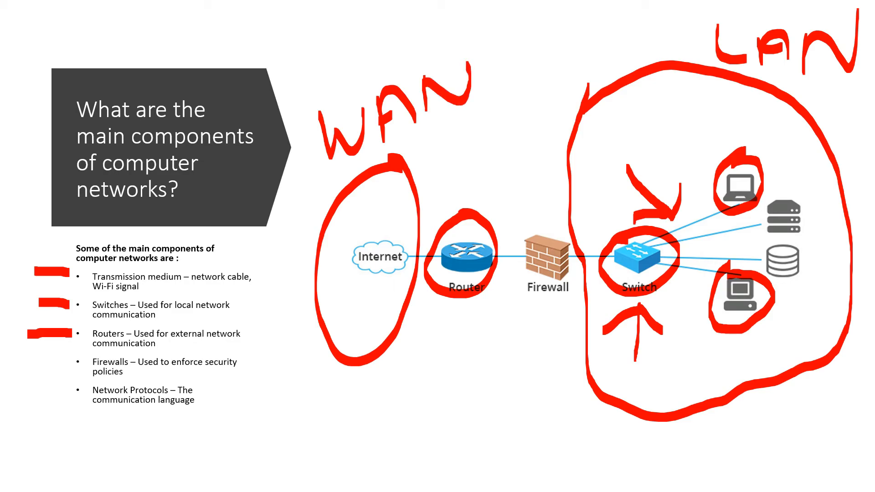
{"action": "left_click_drag", "start_coordinate": [470, 324], "coordinate": [475, 381]}
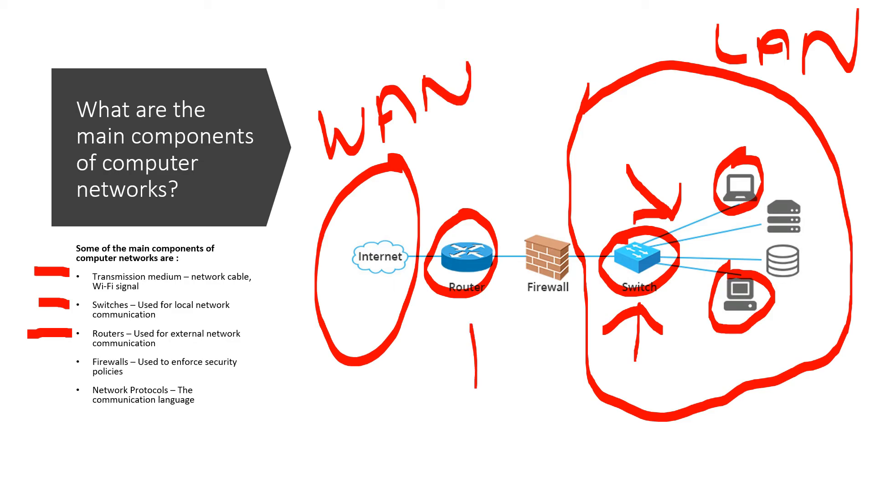
{"action": "left_click_drag", "start_coordinate": [473, 391], "coordinate": [474, 329]}
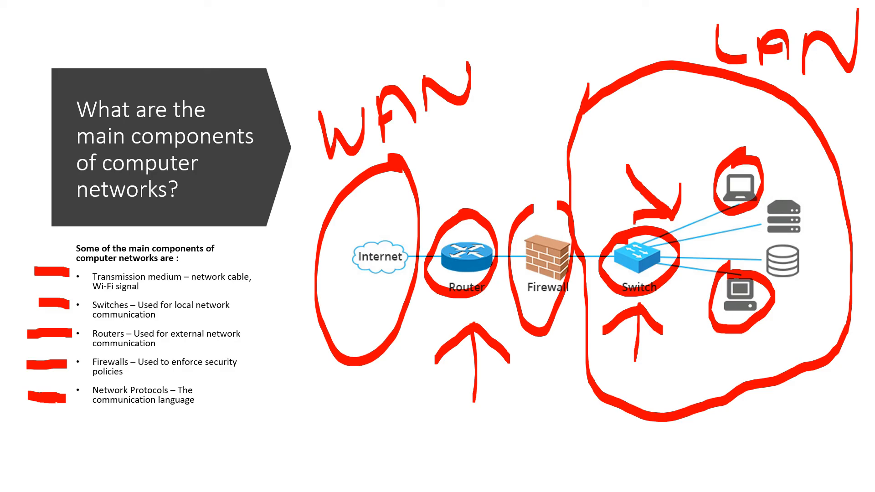
- Handwrite 'TCP IP' in red ink below the components diagram
{"action": "left_click_drag", "start_coordinate": [268, 379], "coordinate": [340, 463]}
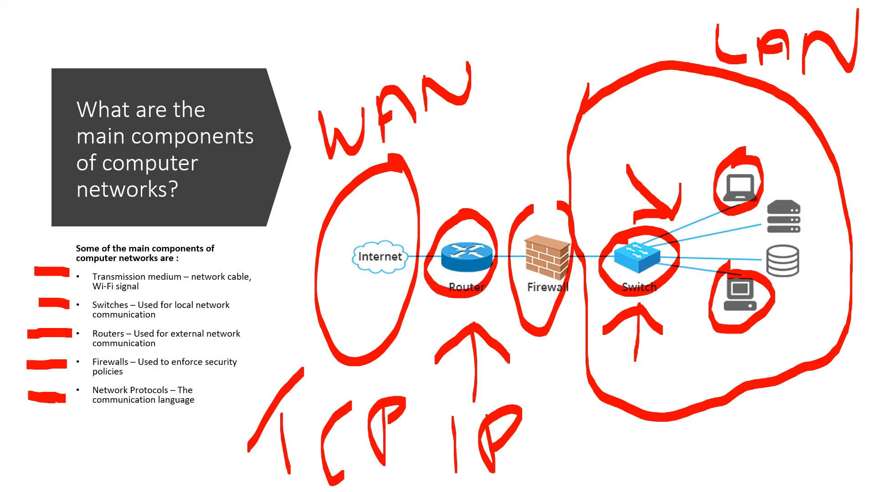
- Advance to the closing 'The End !' slide with the subscribe prompt
{"action": "key", "text": "Right"}
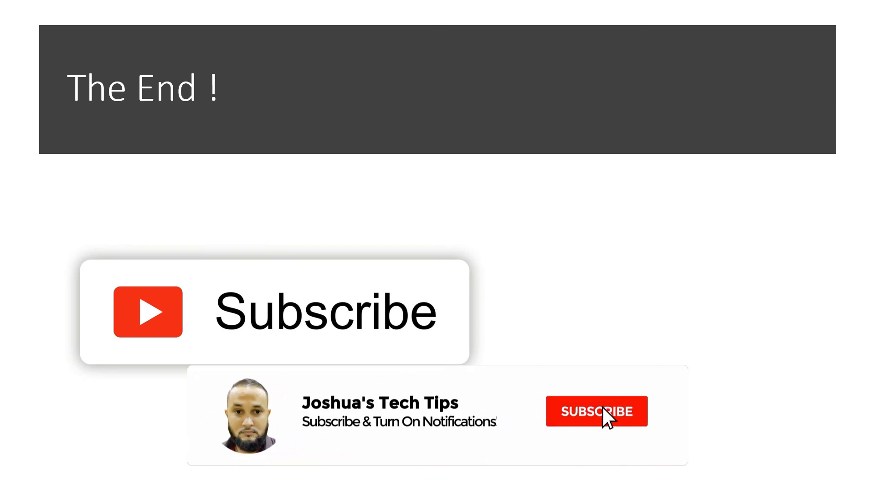
{"action": "left_click", "coordinate": [596, 411]}
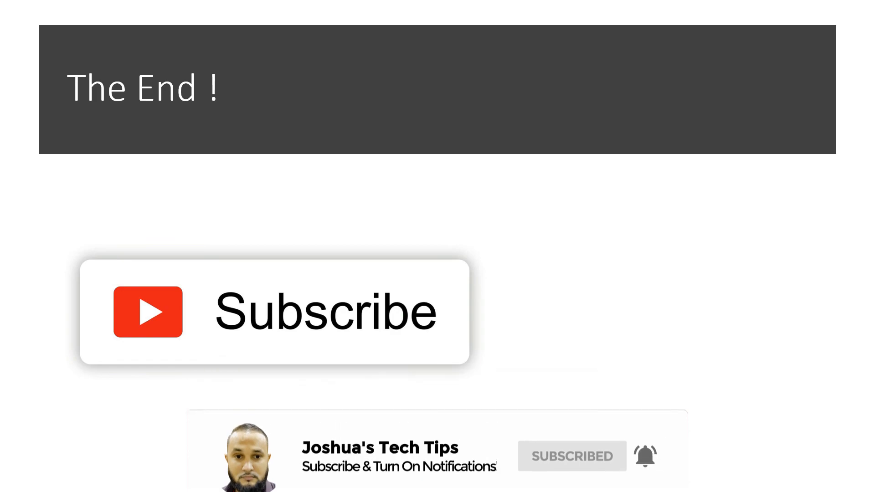